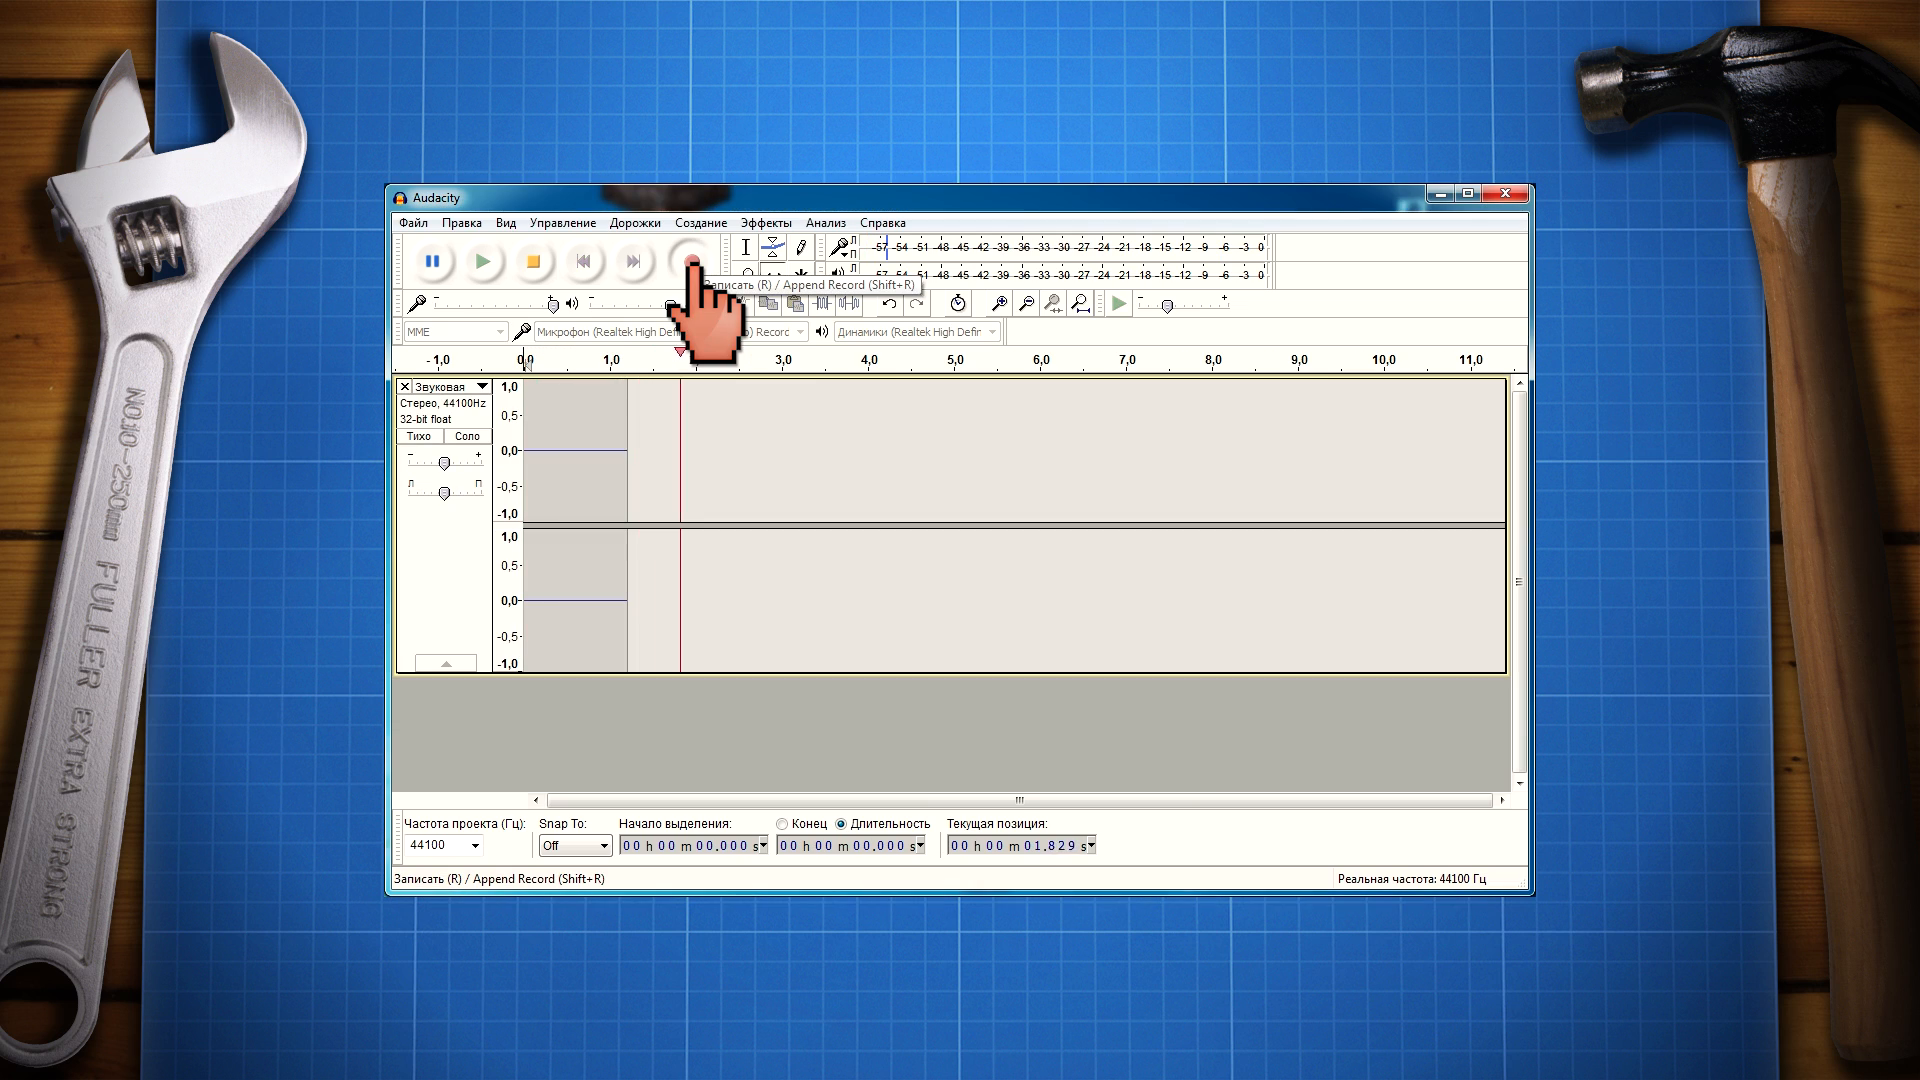
# Step: Record about 15 seconds of the running motor into a new stereo track
pyautogui.click(689, 261)
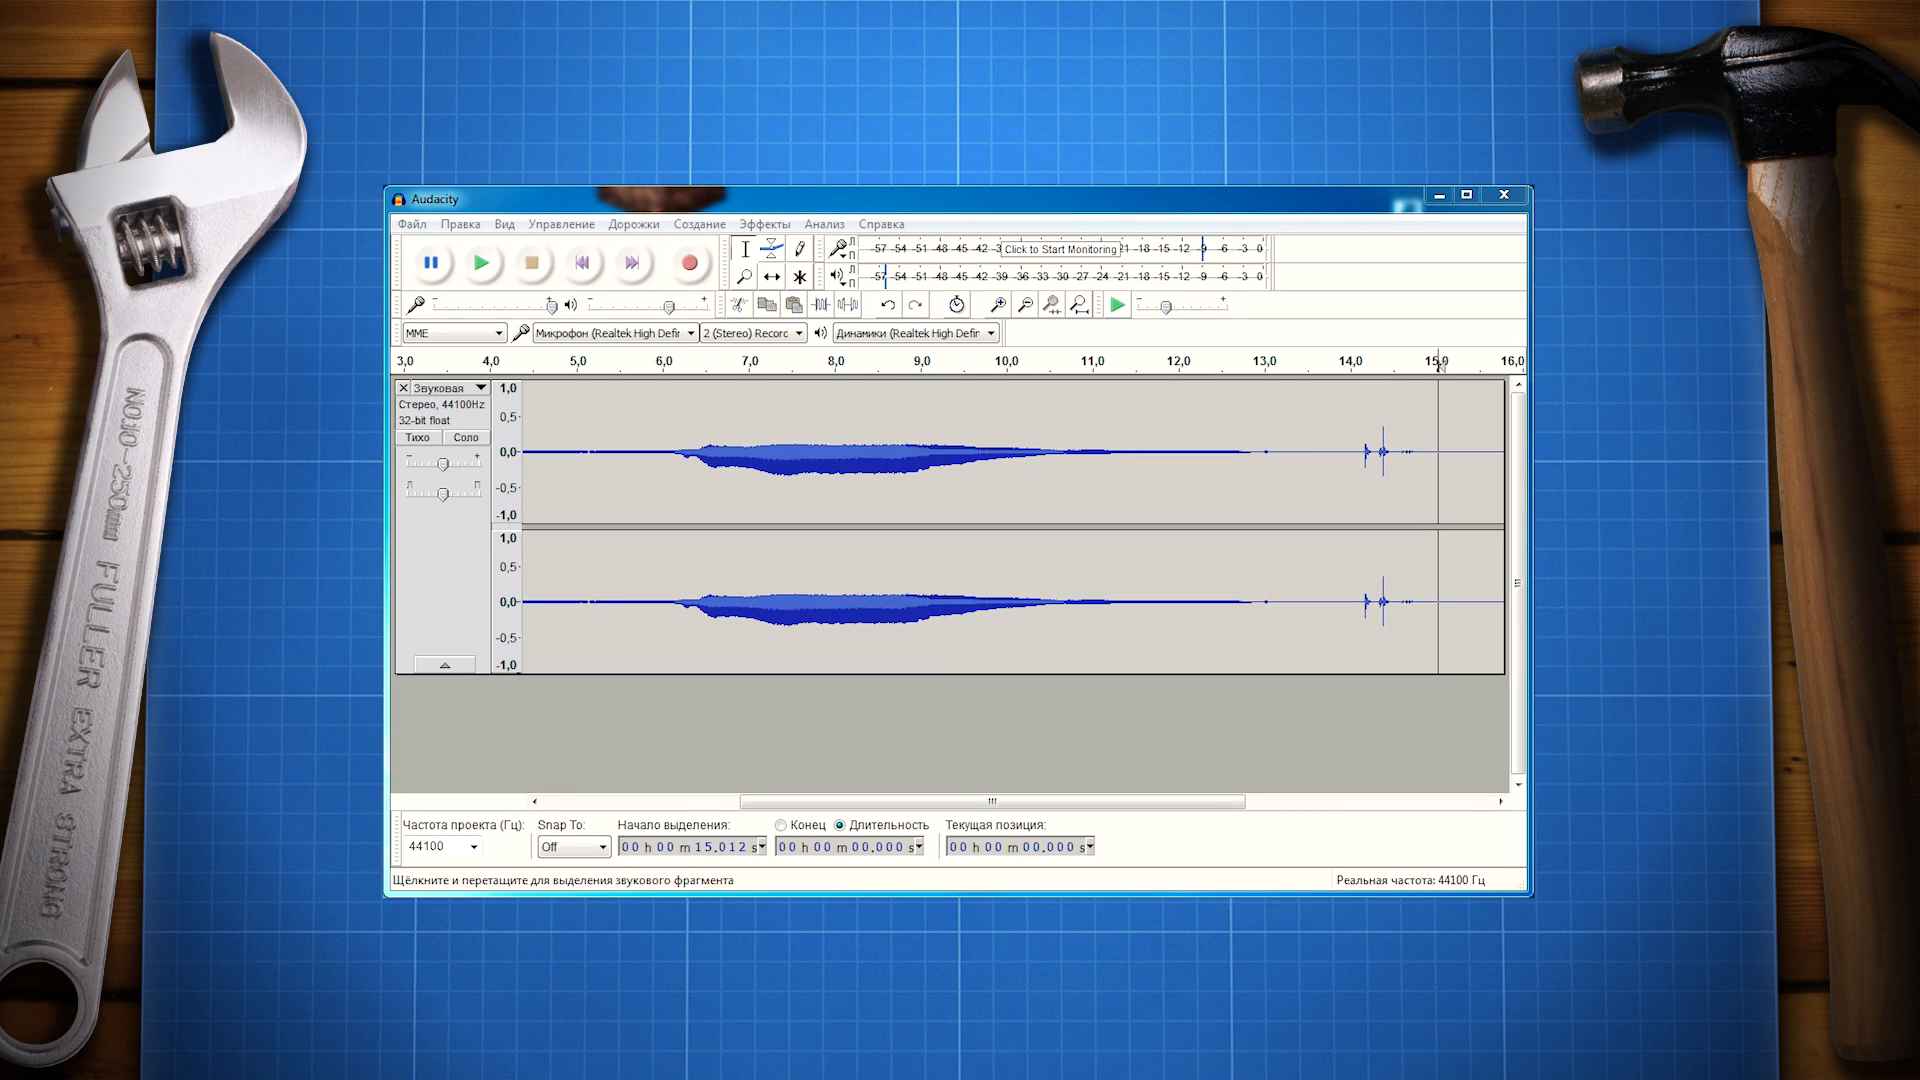
pyautogui.moveTo(869, 508)
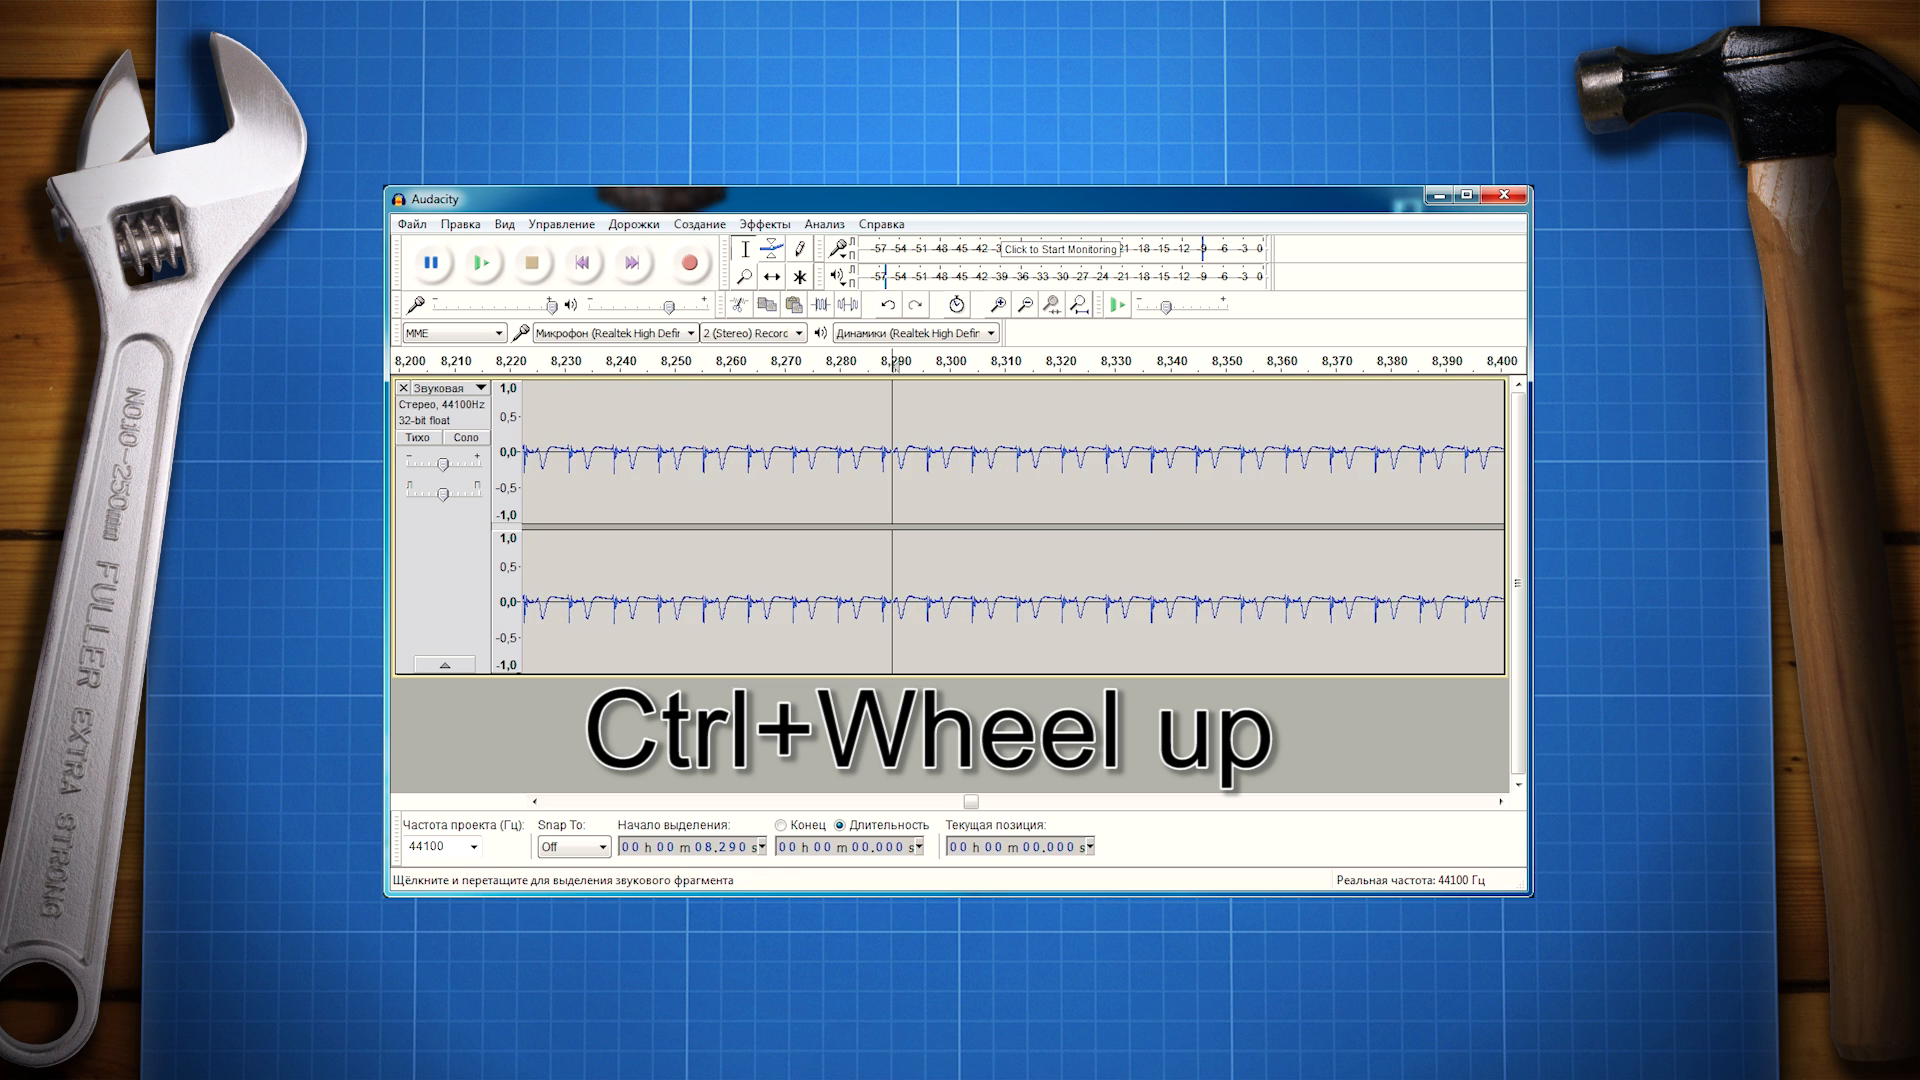
# Step: Zoom into the recording near 8.29 s until one motor pulse cycle is isolated
pyautogui.scroll(3)
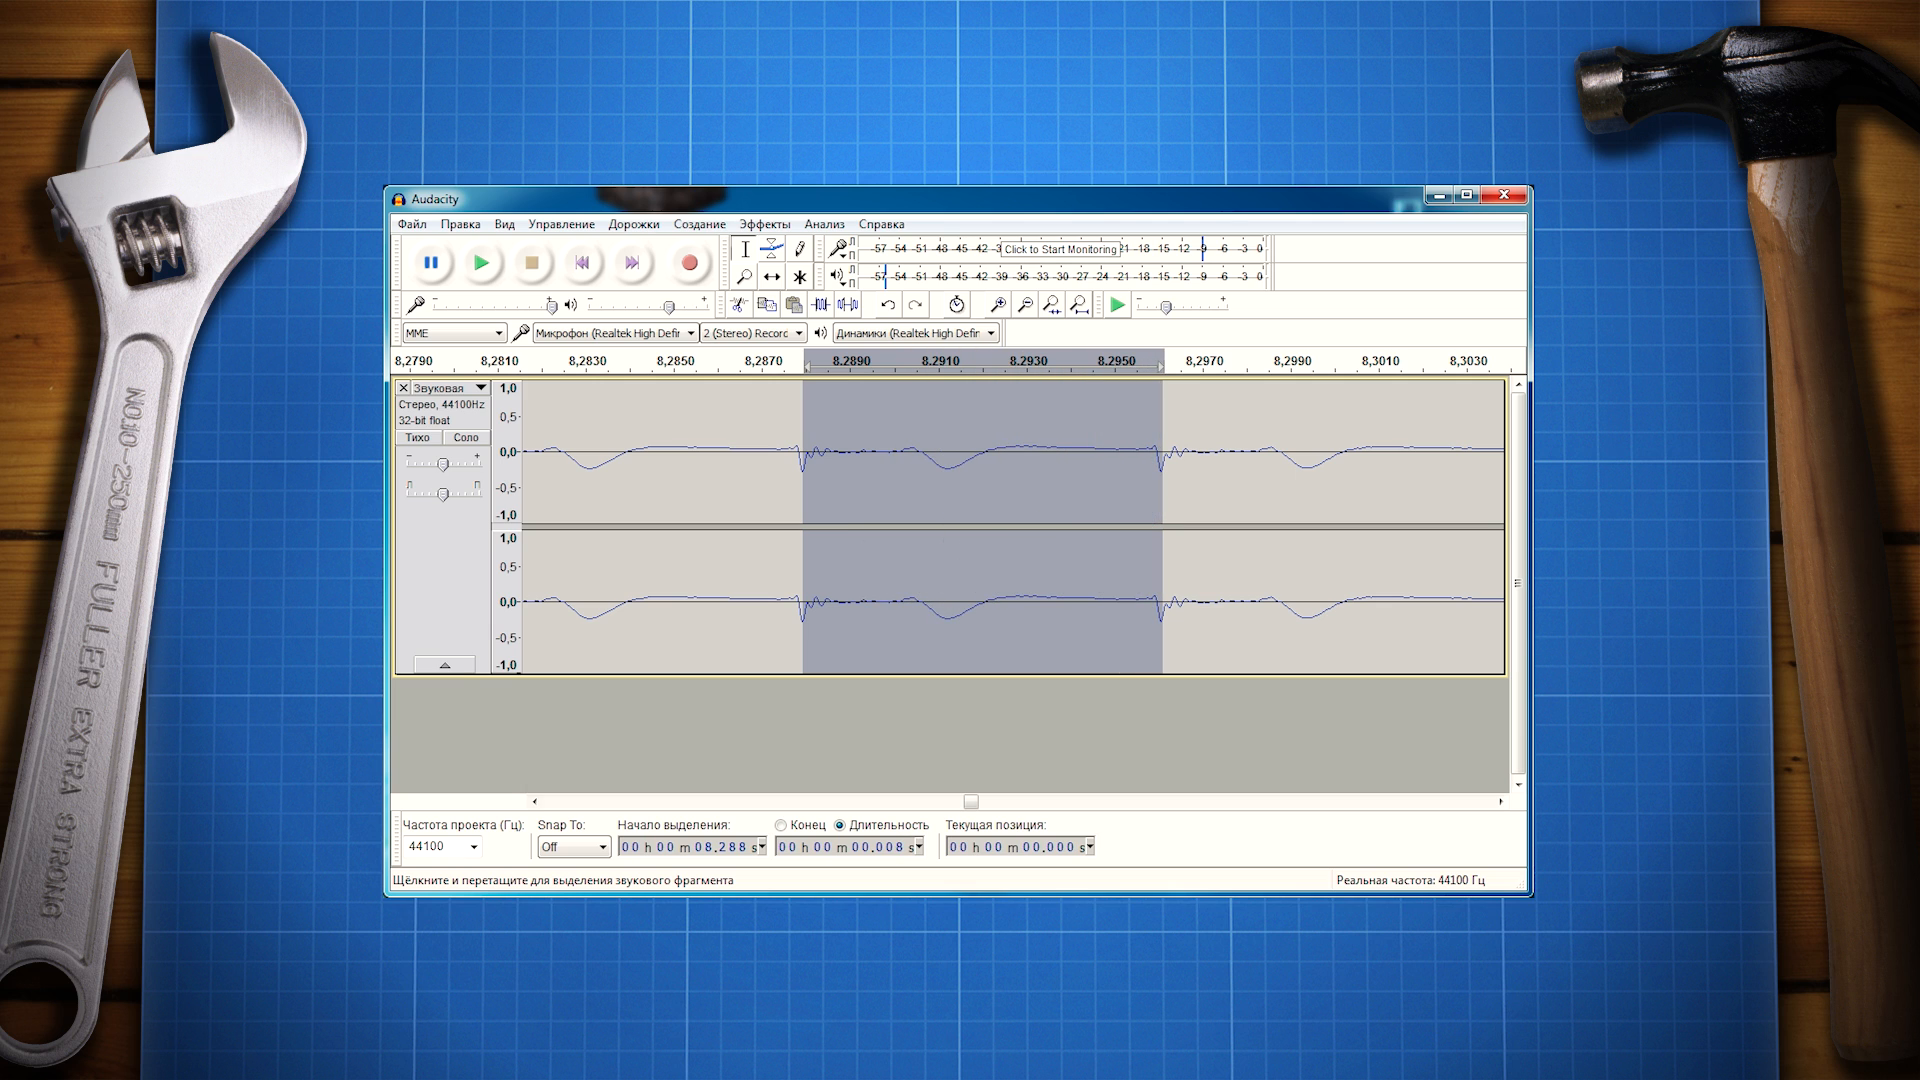
pyautogui.moveTo(857, 753)
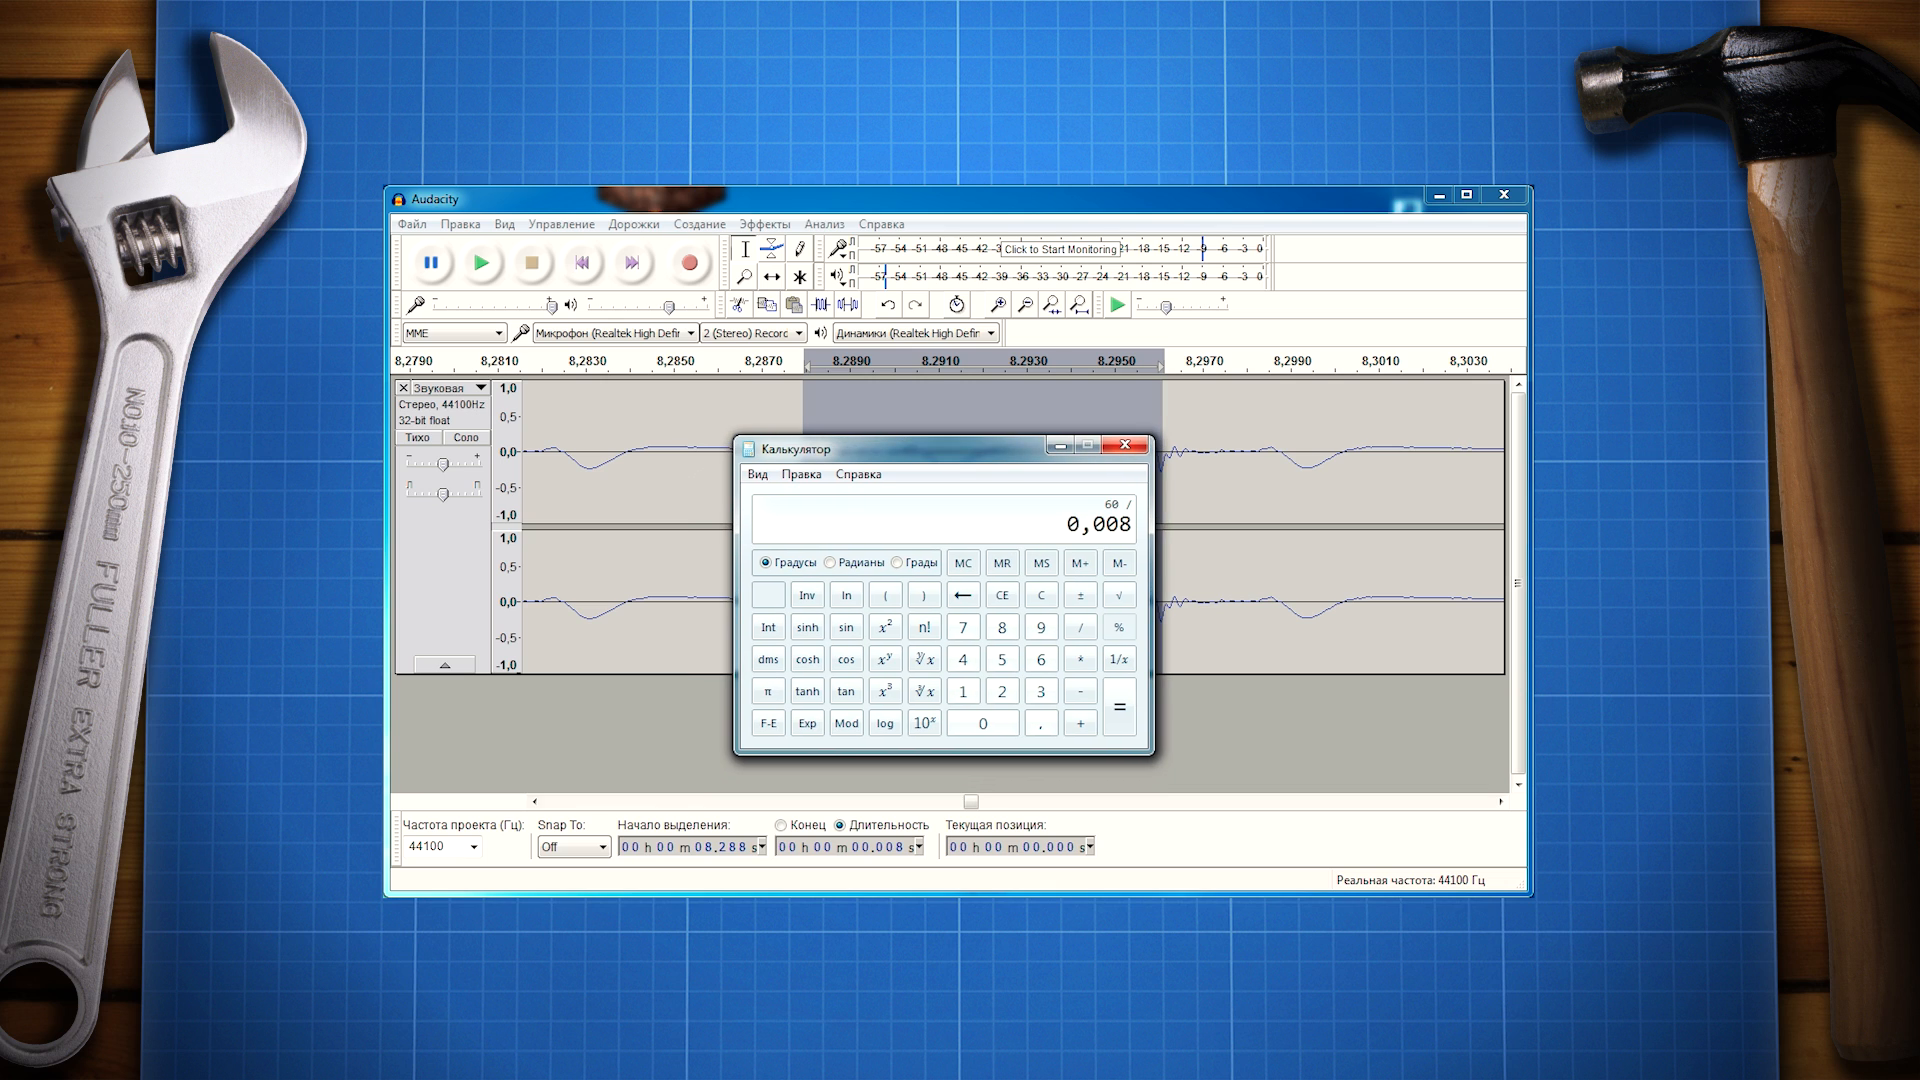
# Step: Compute 60 / 0.008 in Calculator, giving 7500 RPM
pyautogui.click(1079, 562)
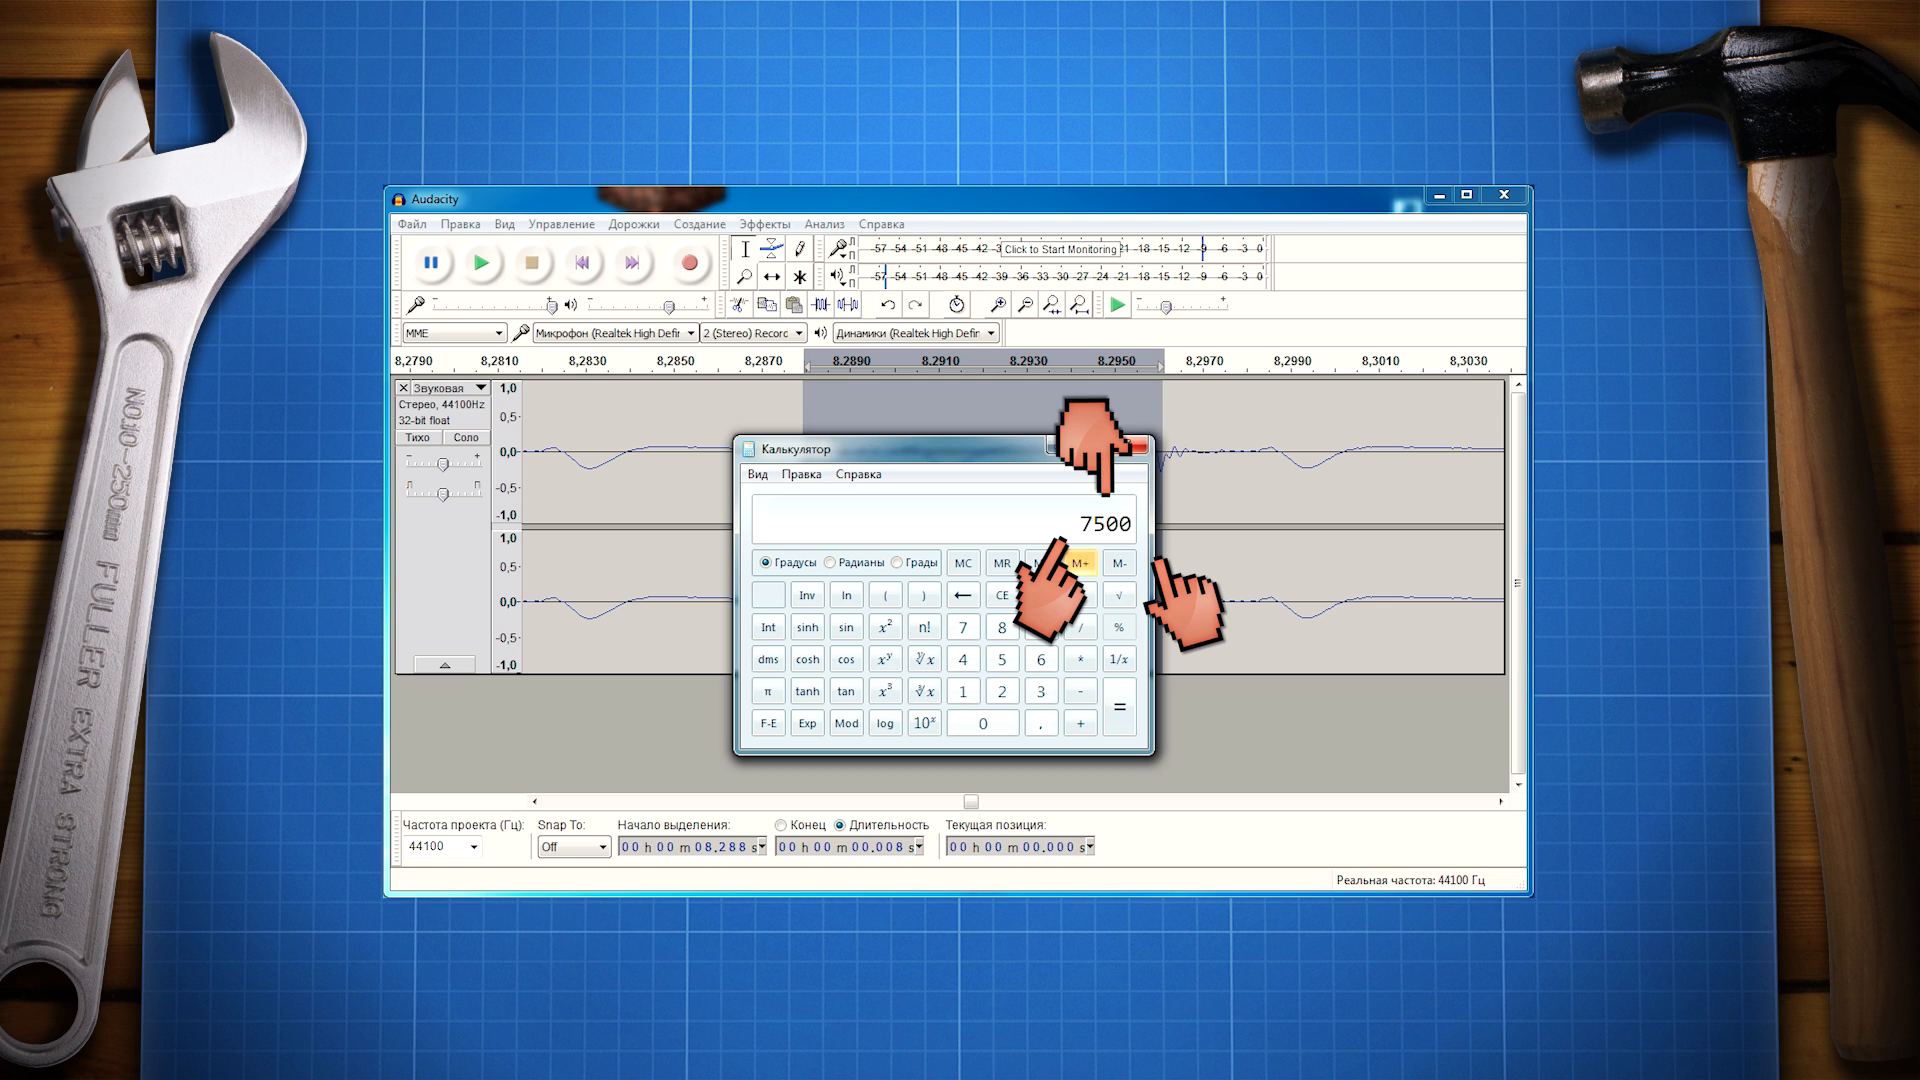